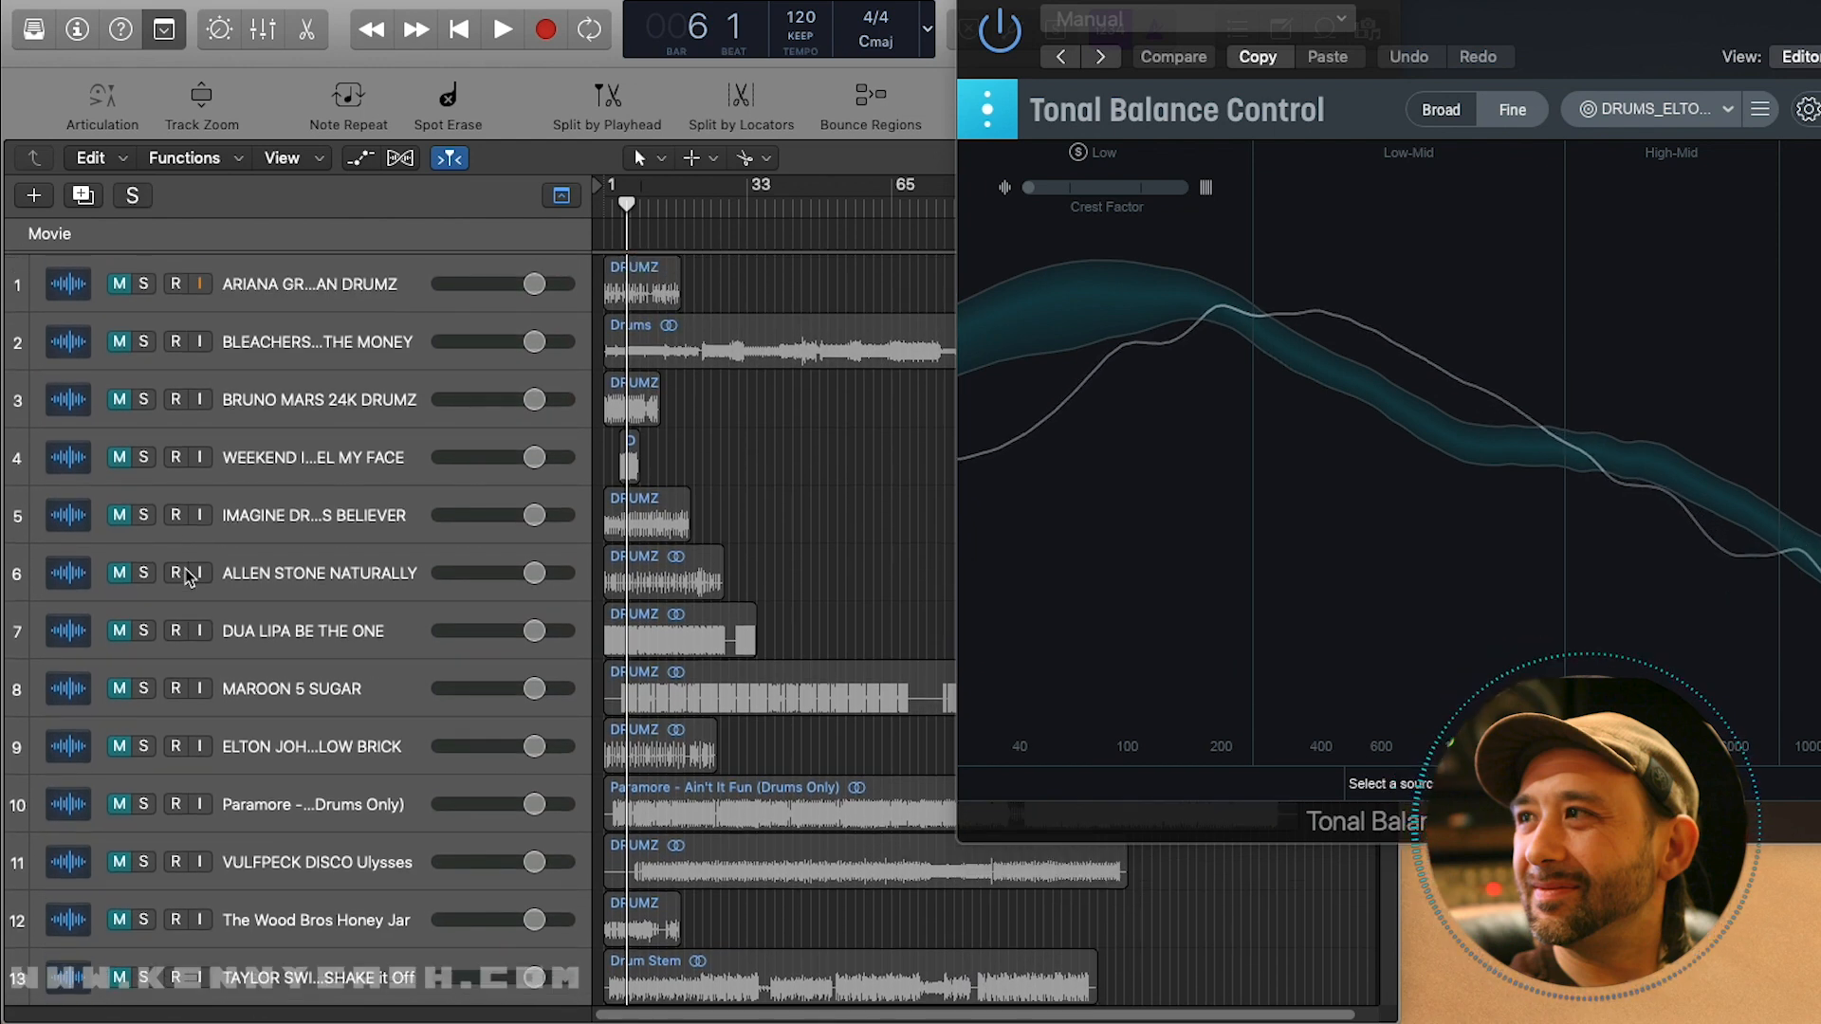
Step: Load the DRUMS_BRUNO target curve in Tonal Balance Control 2, replacing the previous drum target
scroll("down", 3)
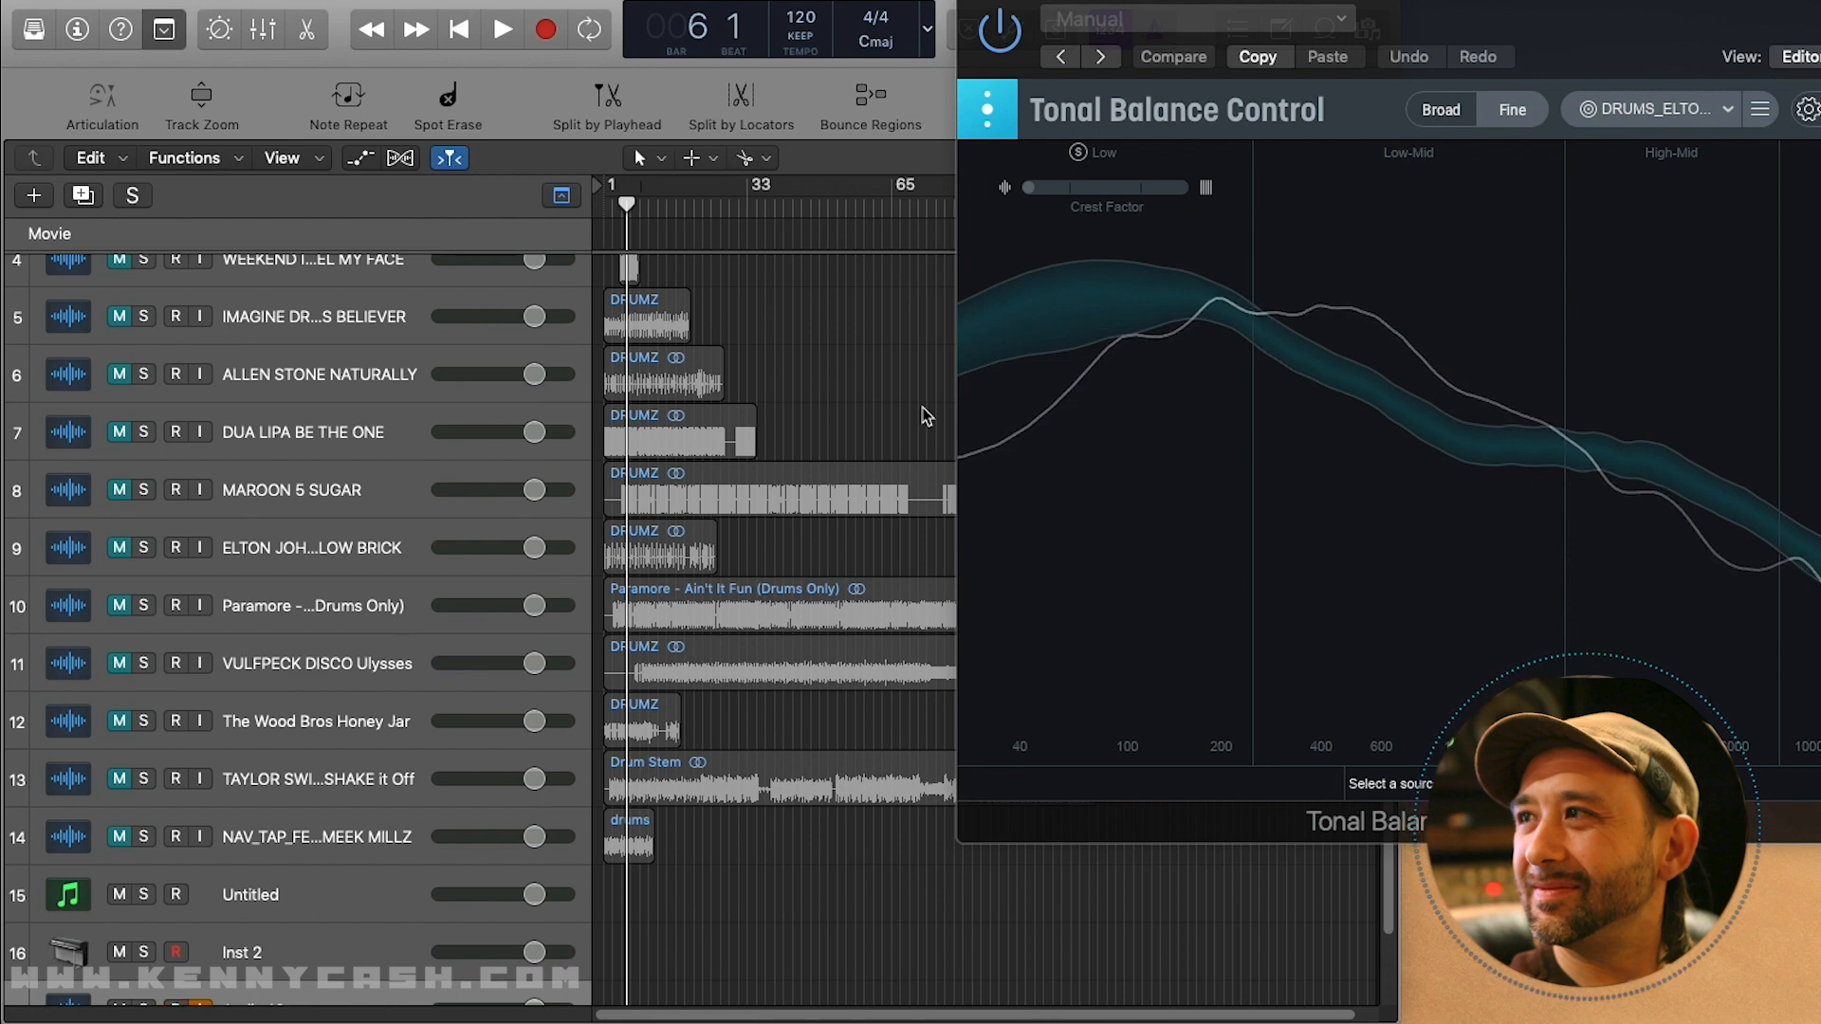
scroll("down", 3)
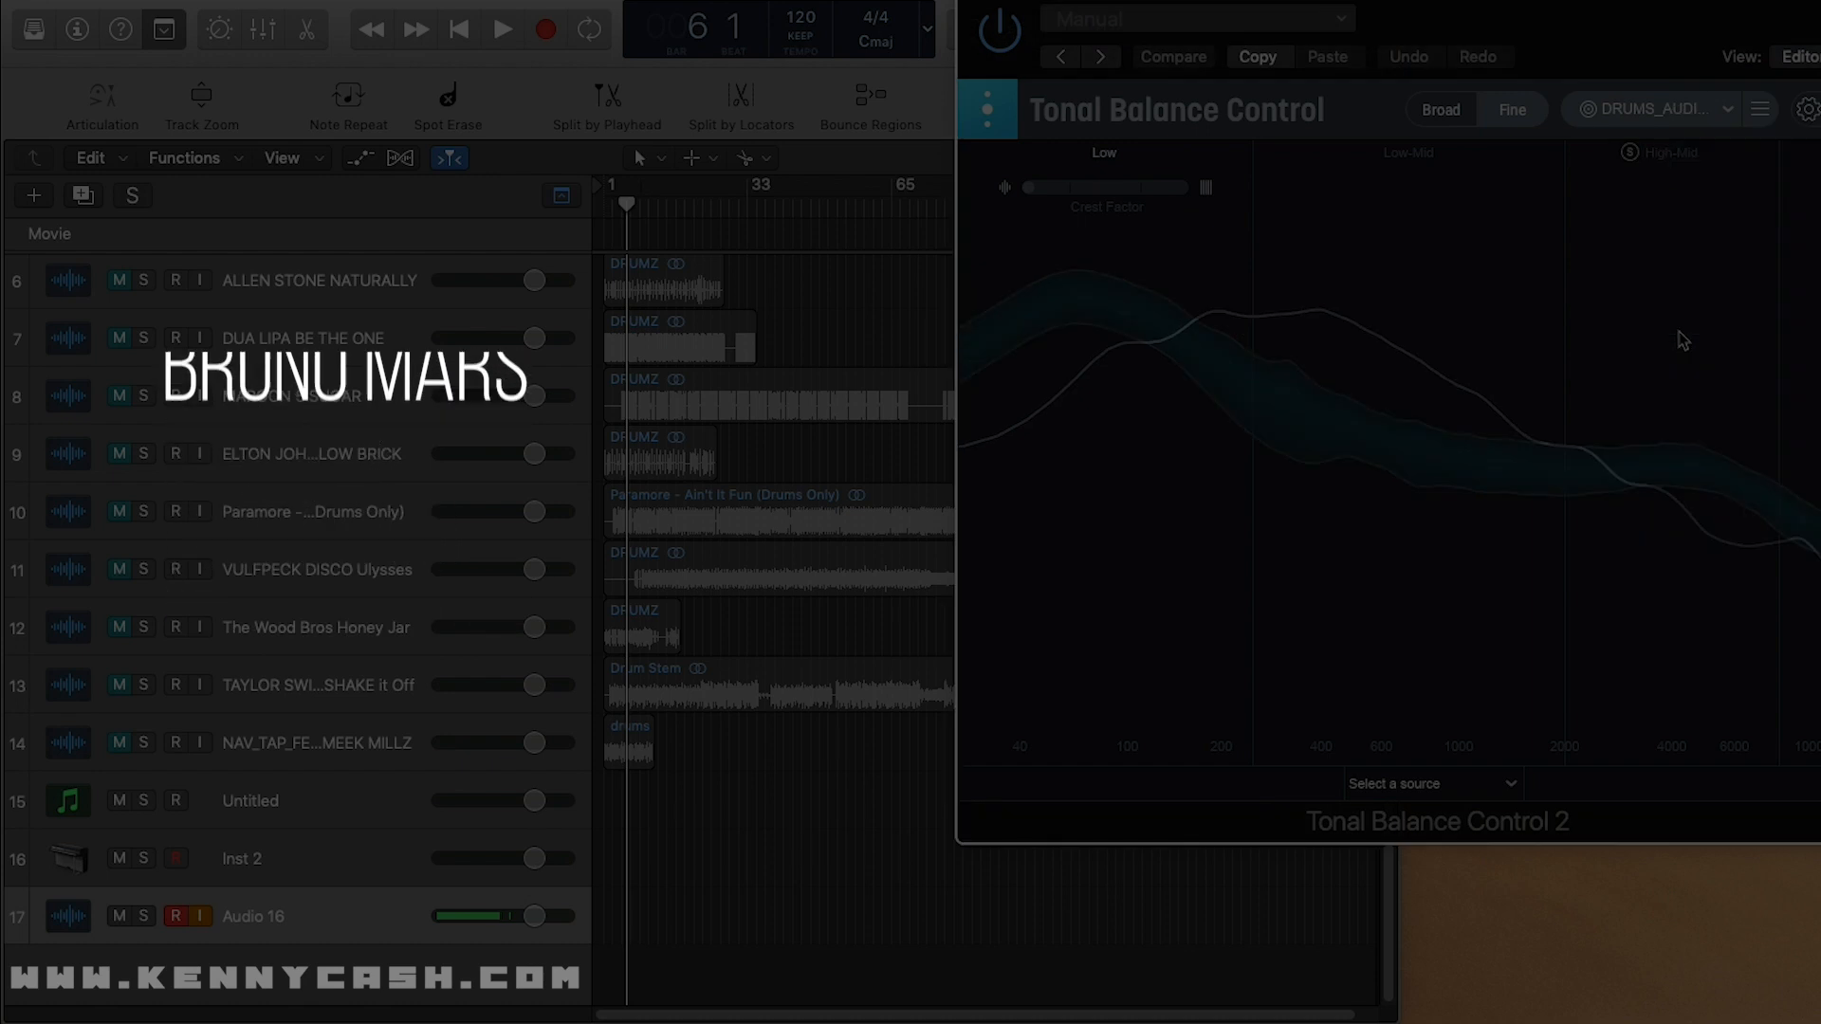
left_click(1661, 110)
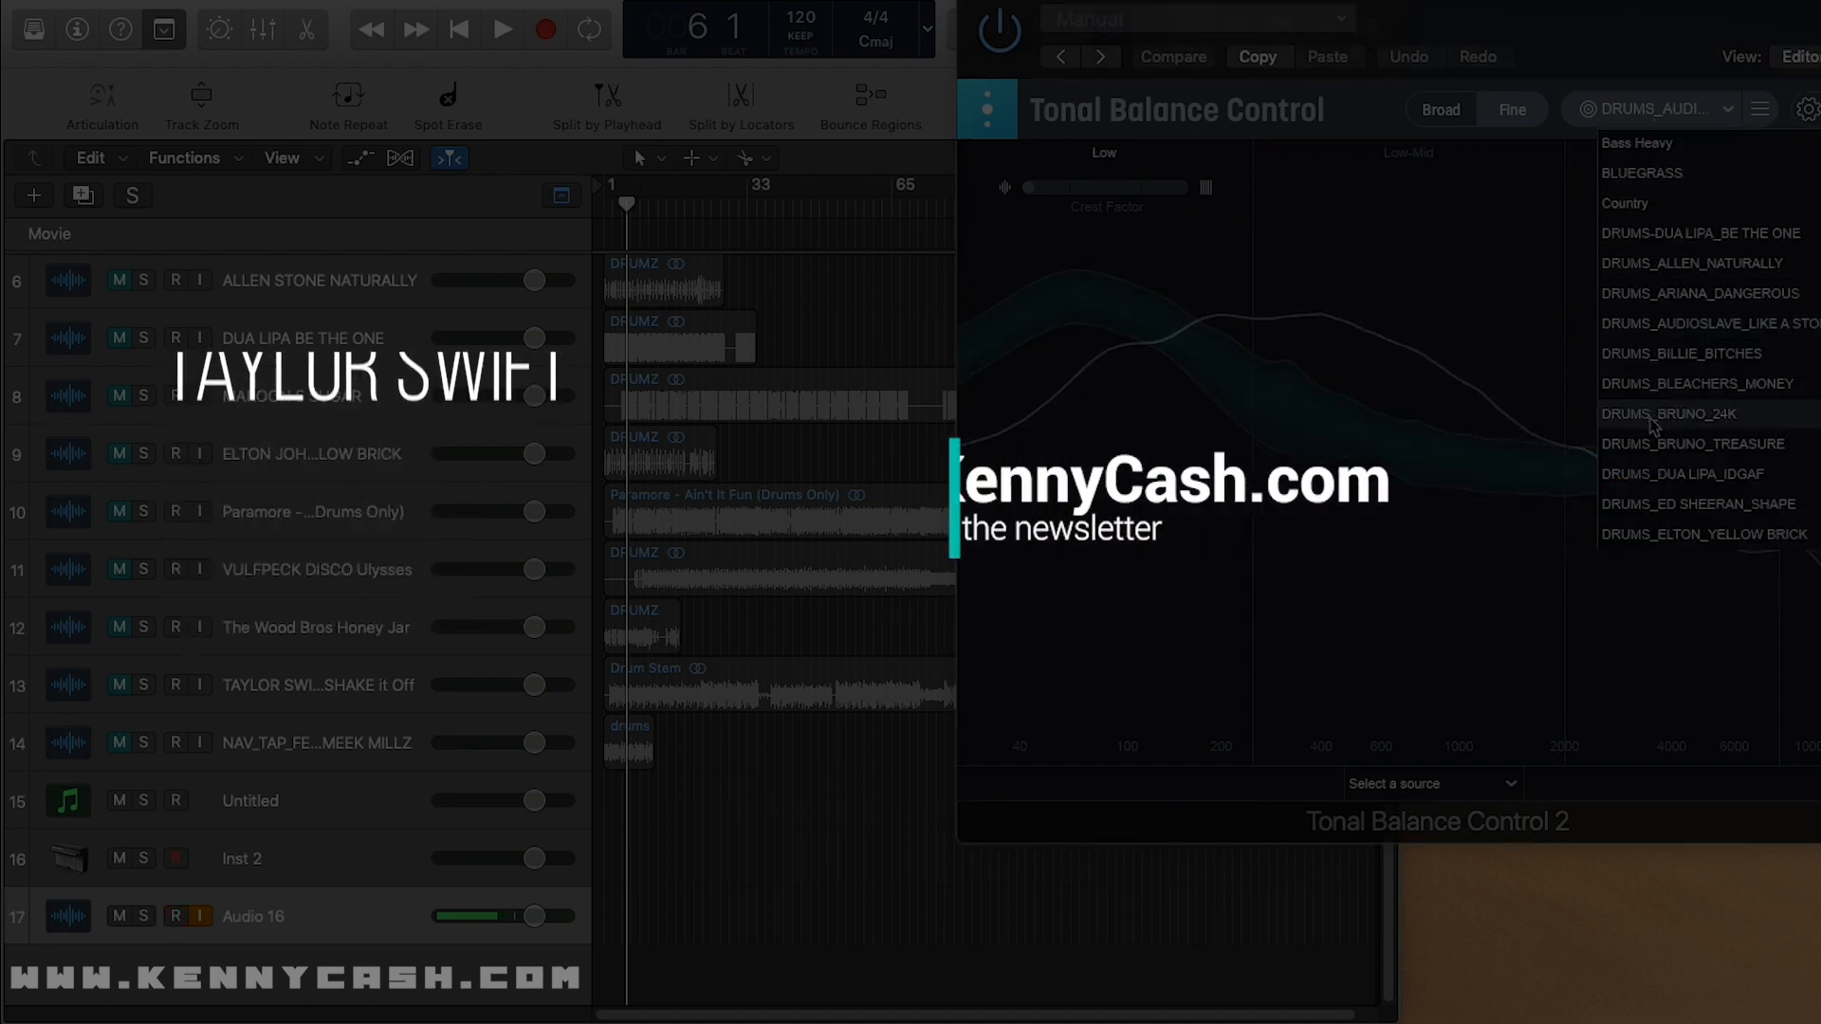
left_click(1669, 411)
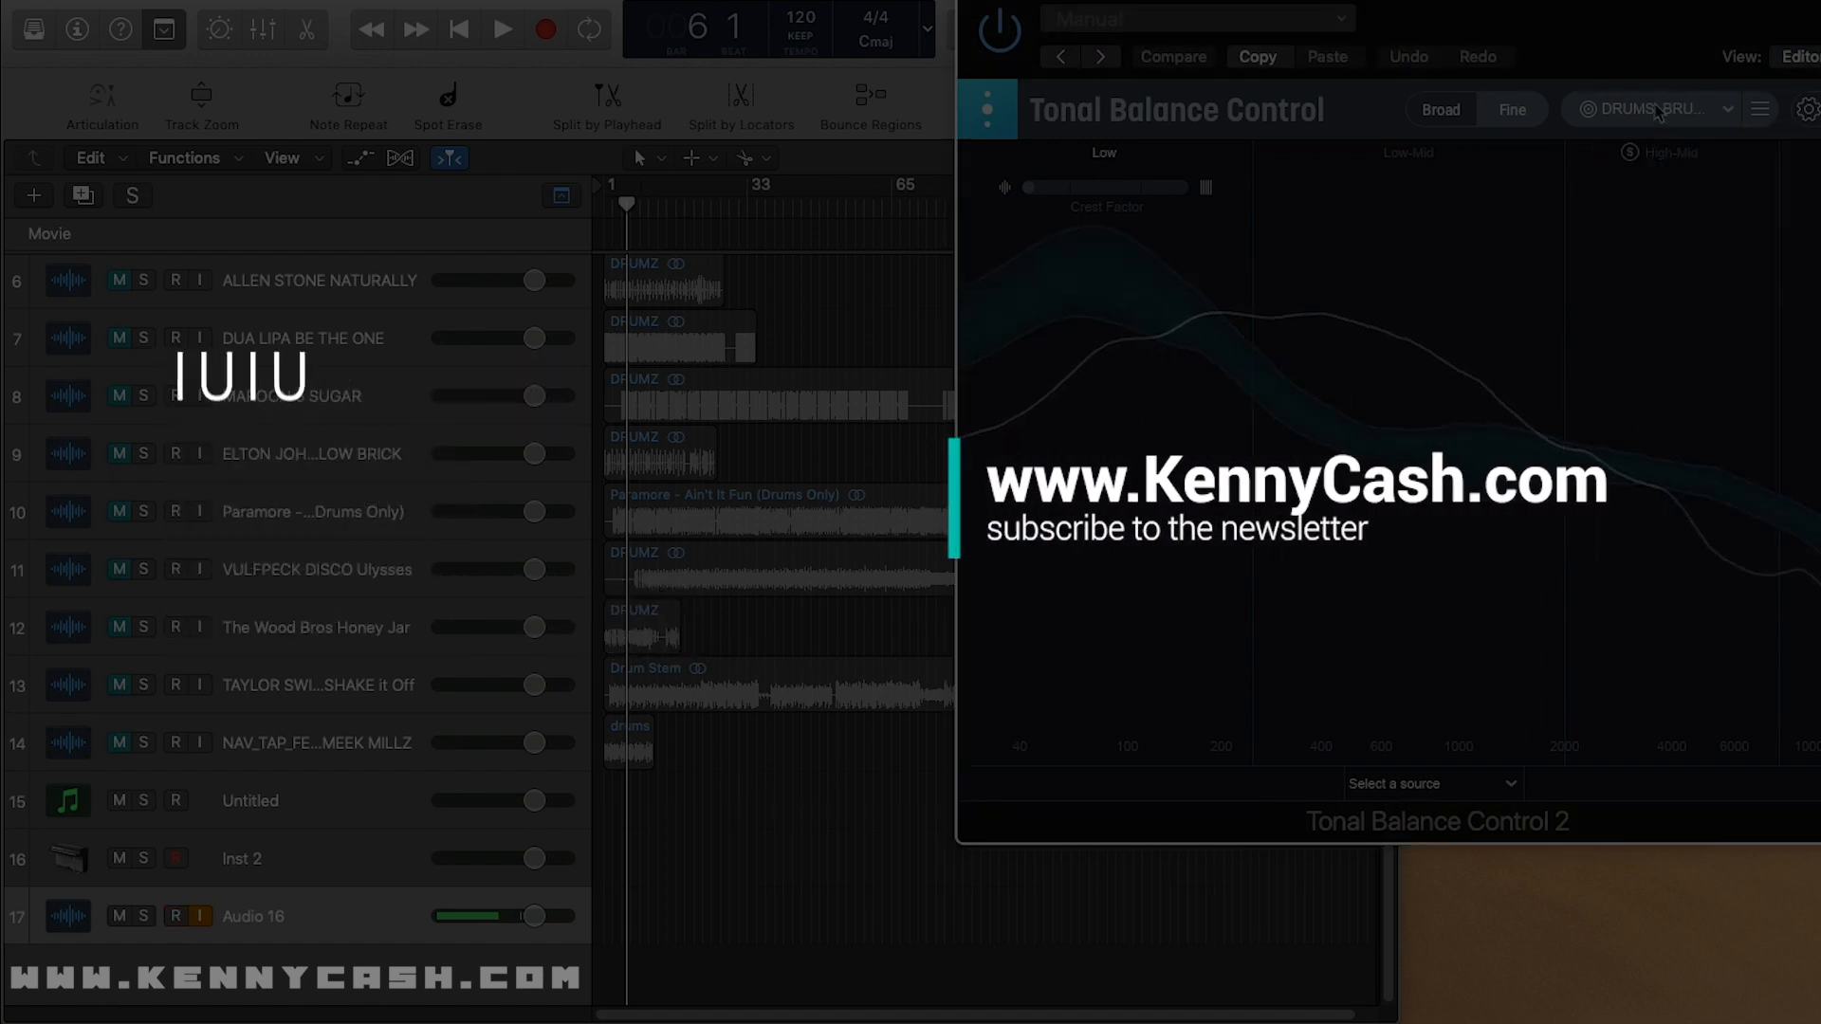